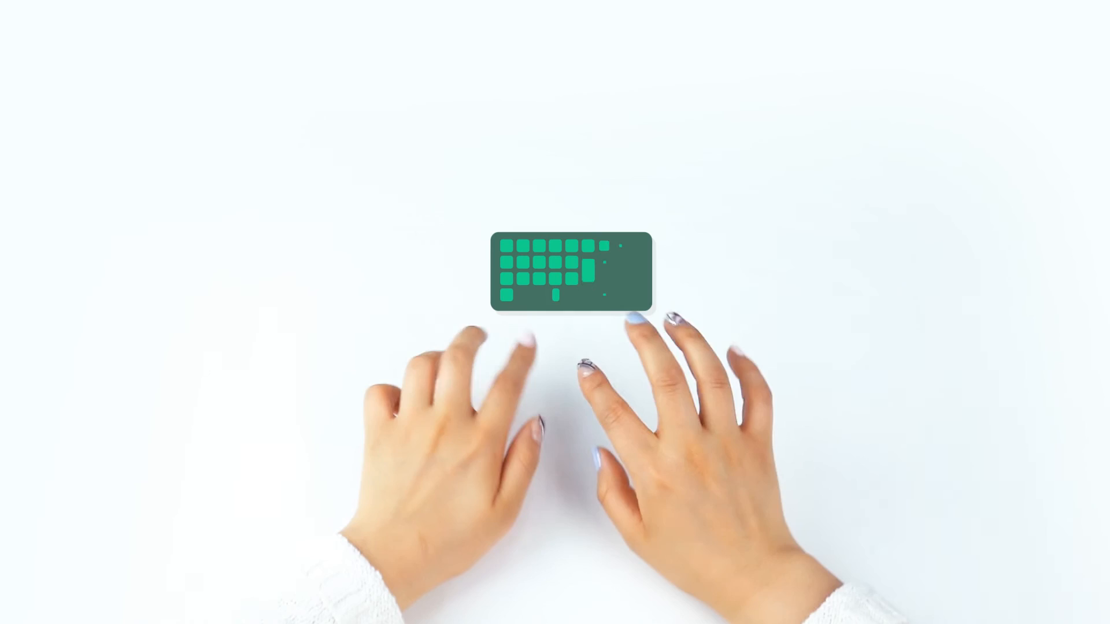
pyautogui.write('<?php include')
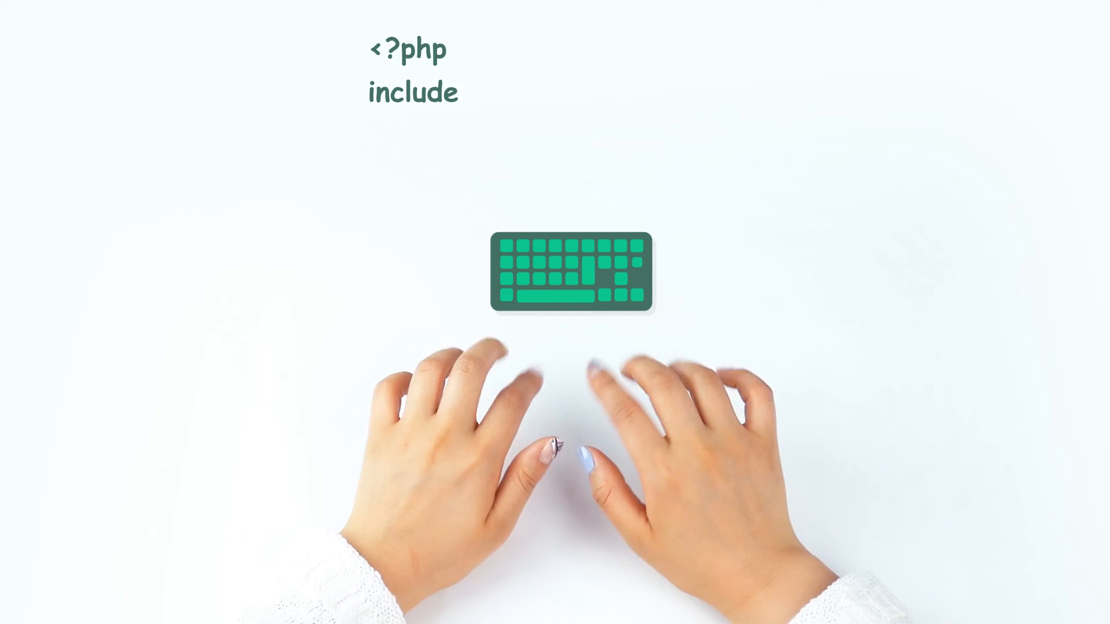
pyautogui.write('"/lib/sd_340.php";')
pyautogui.write('$rbuf')
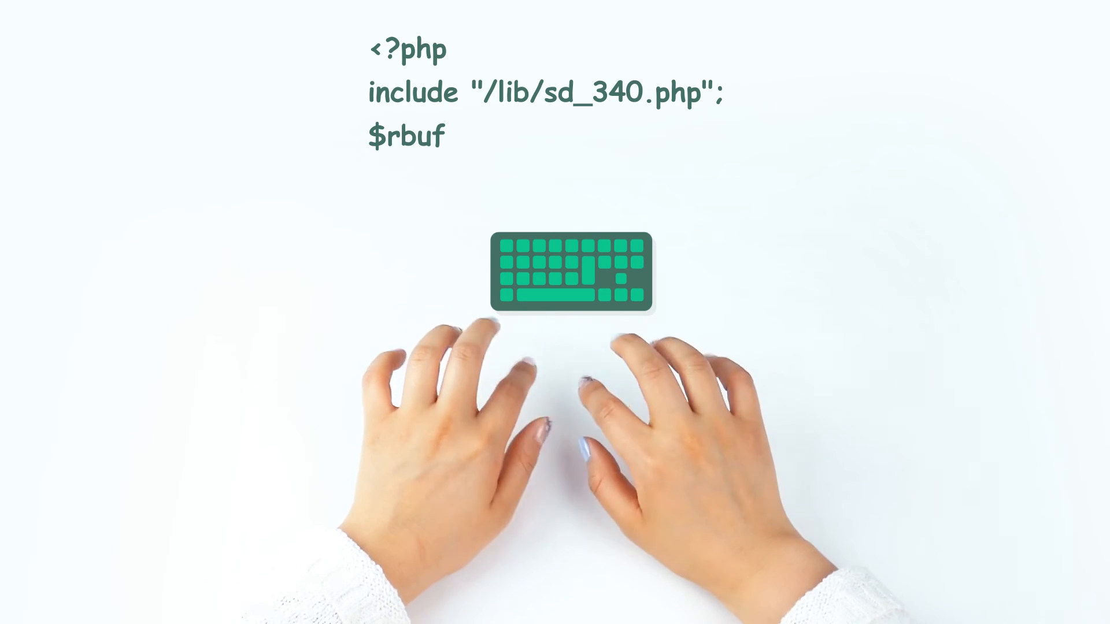
pyautogui.write('= "";')
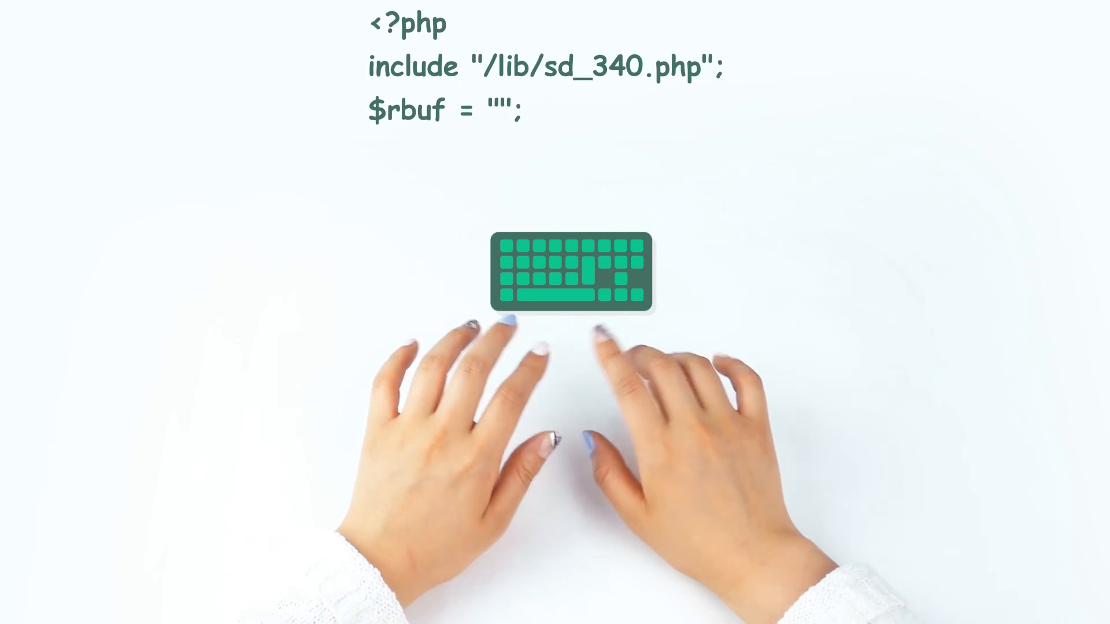
pyautogui.write('spi_setup(0);')
pyautogui.write('spi_writ')
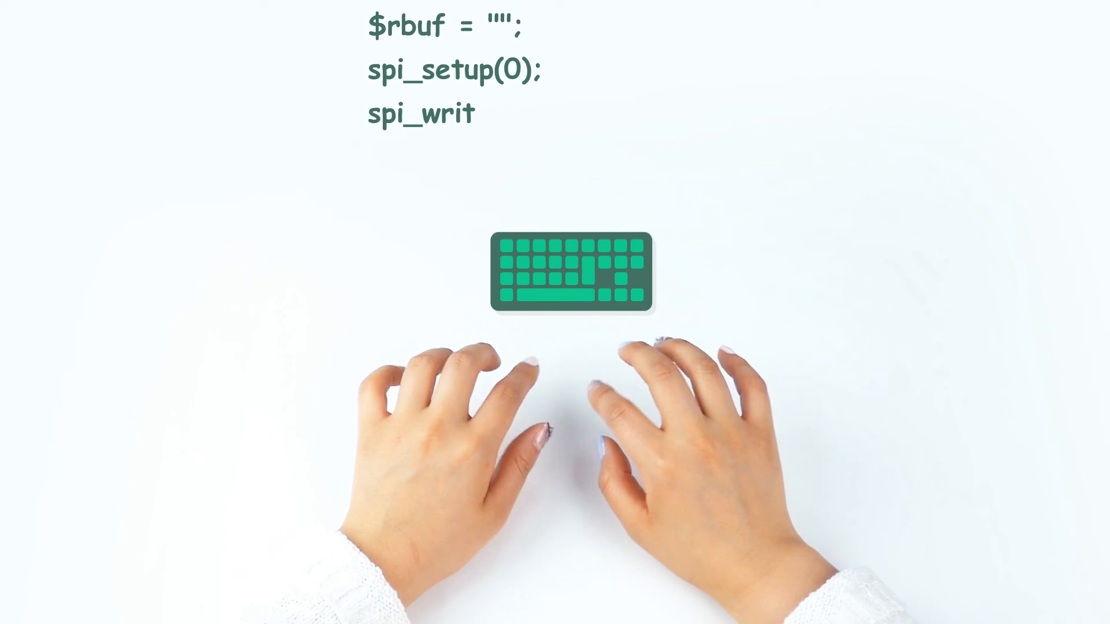
pyautogui.write('e_read(0, "ab",')
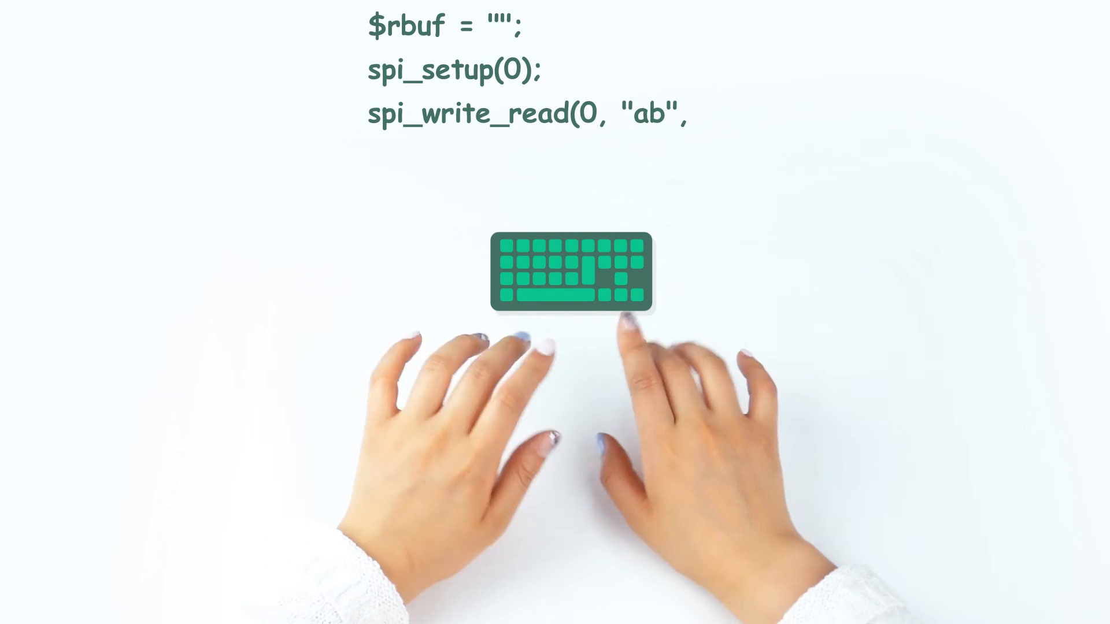
pyautogui.write('$rbuf, 2);')
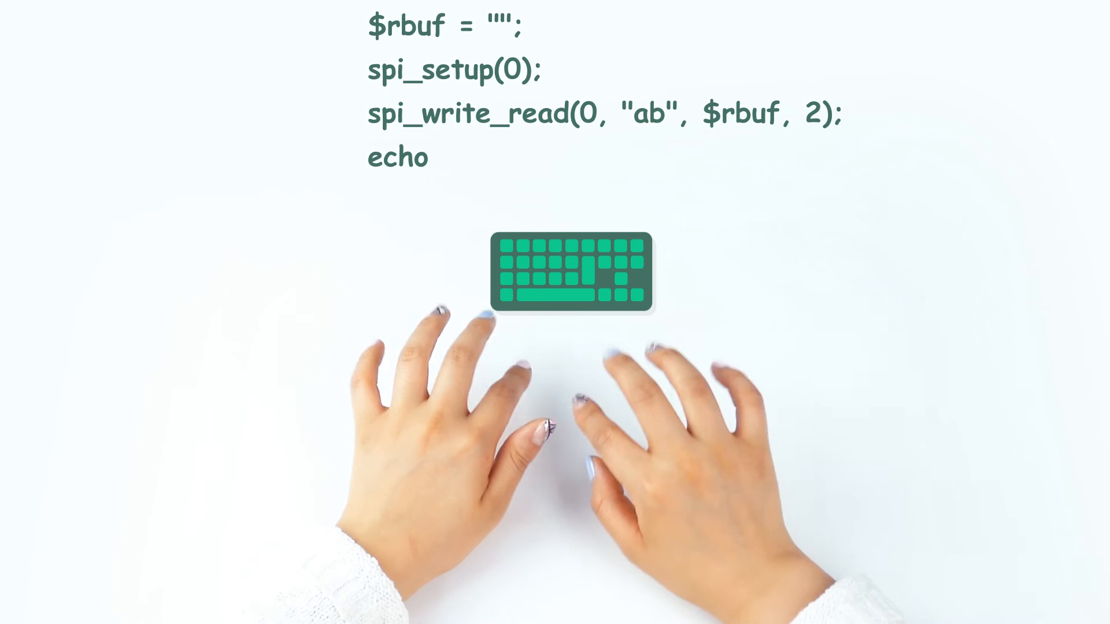